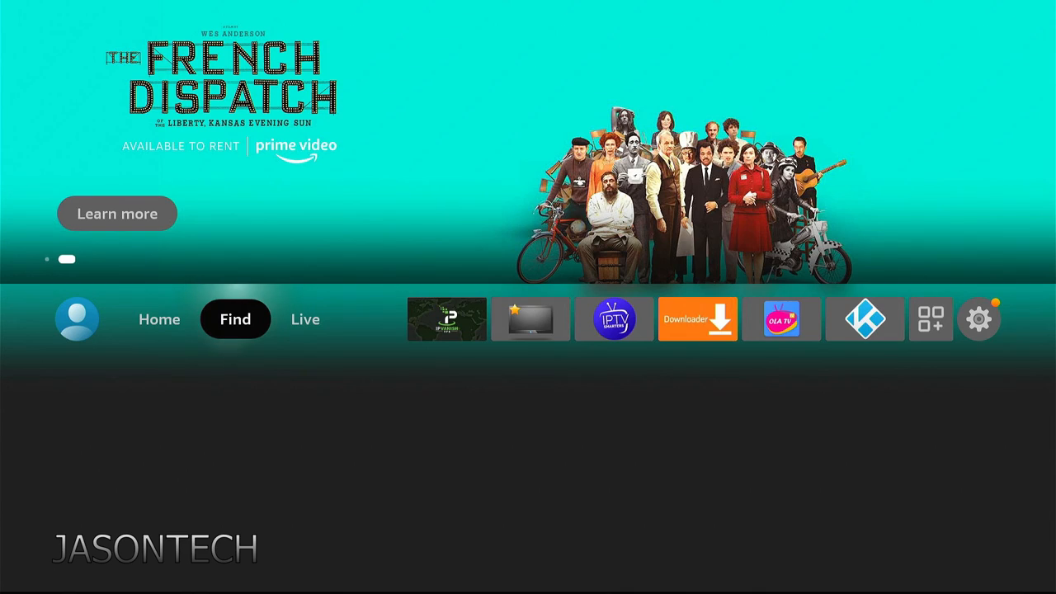
Shift focus left from Find to Home to bring up the app and recommended content rows.
left_click(159, 319)
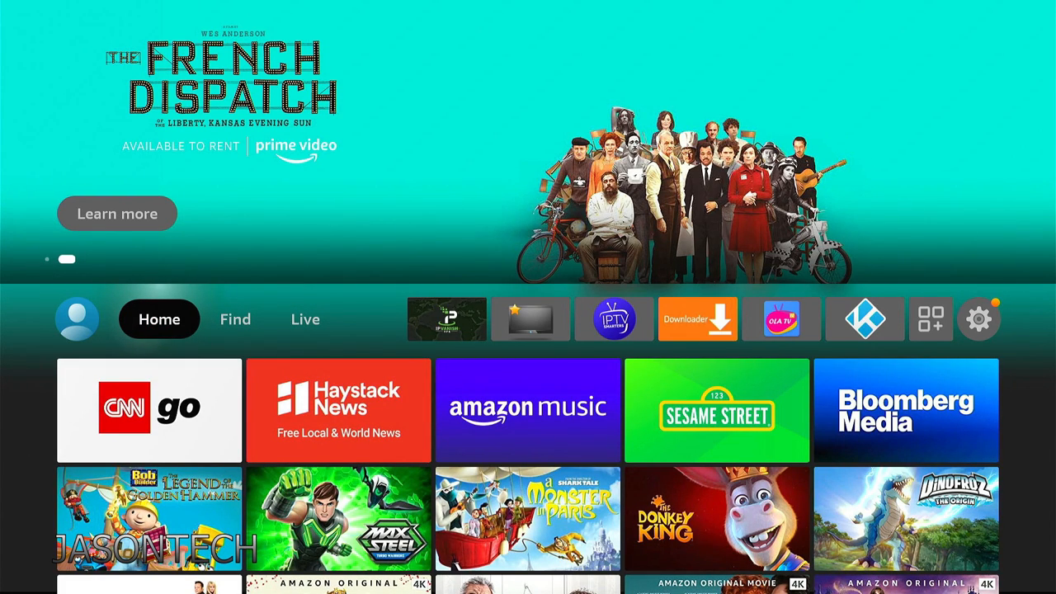